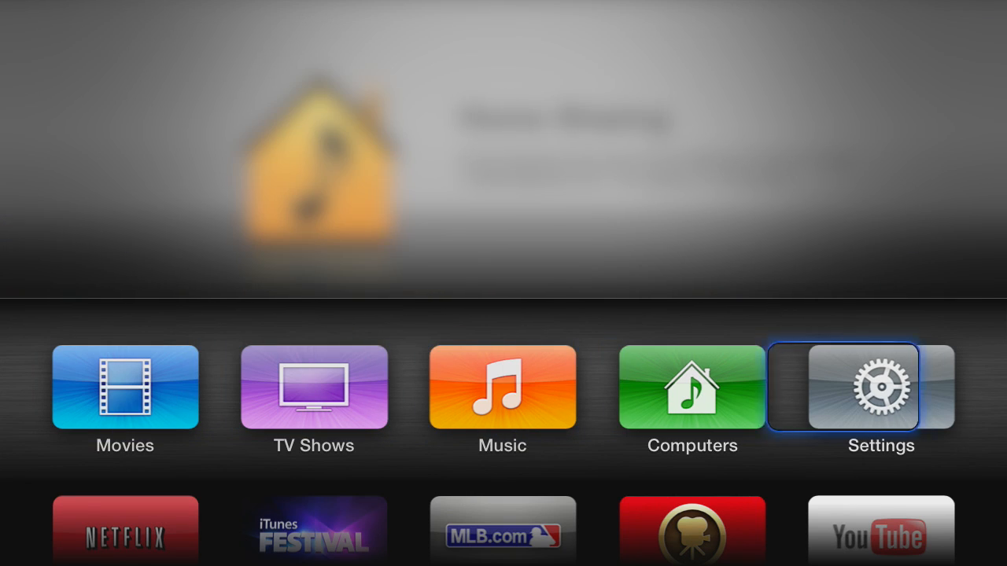
- Launch YouTube on the Apple TV and scroll through the subscribed channels list
left_click(881, 529)
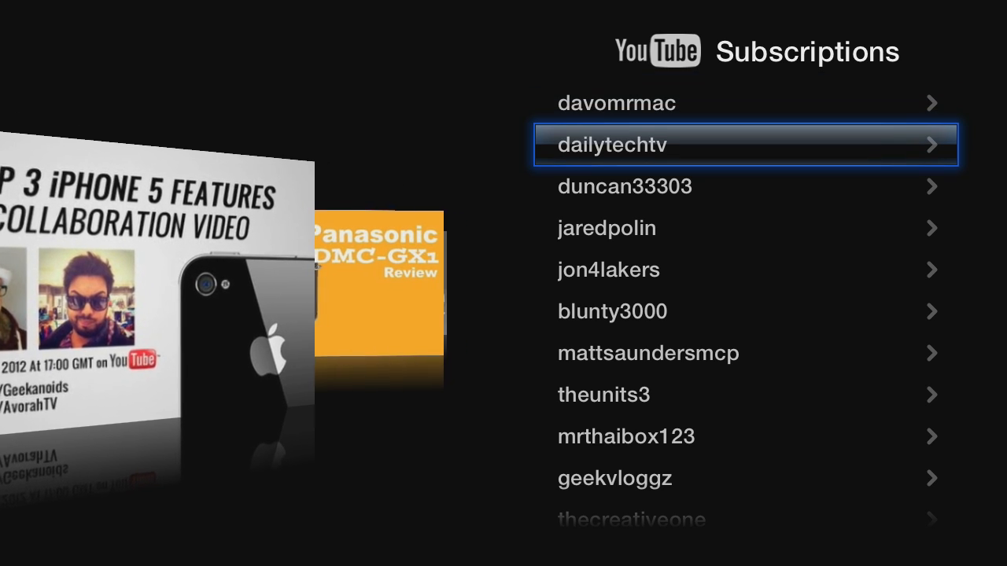
scroll("down", 3)
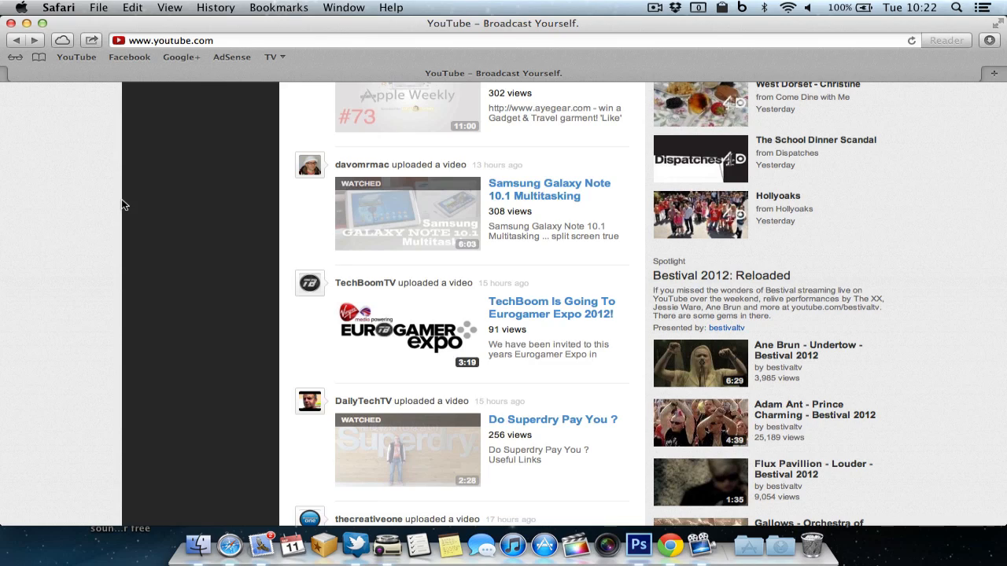
mouse_move(380, 273)
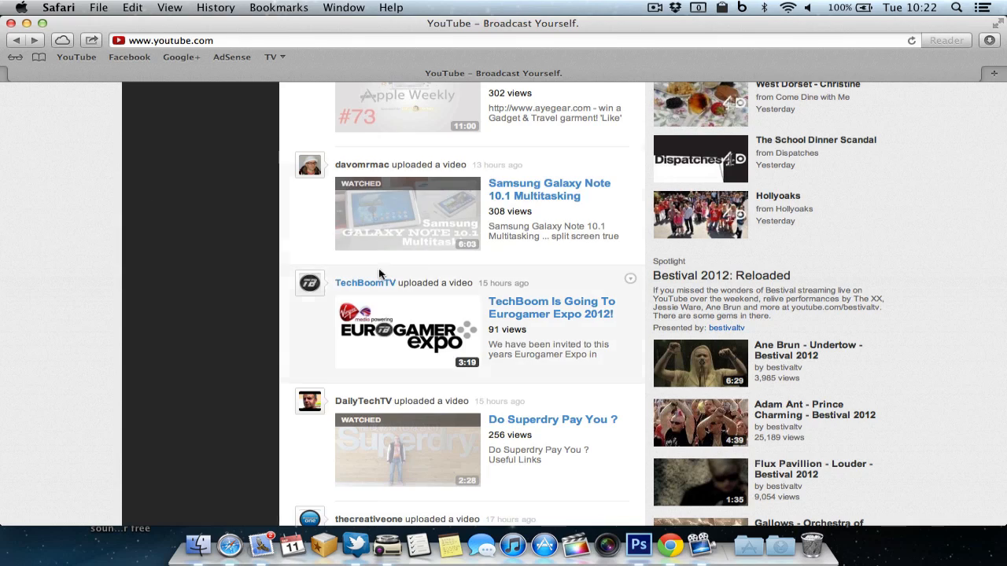
mouse_move(519, 307)
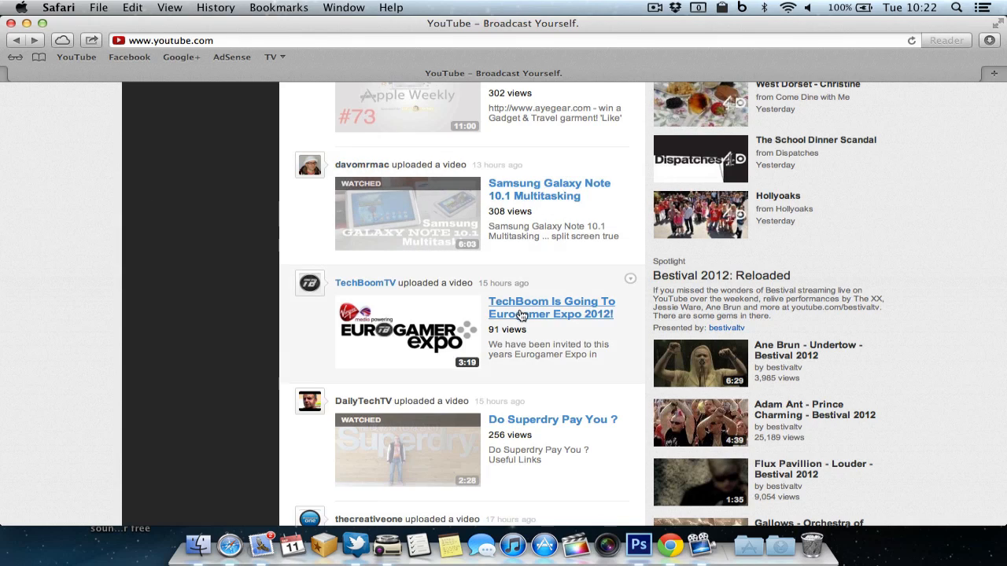
mouse_move(555, 216)
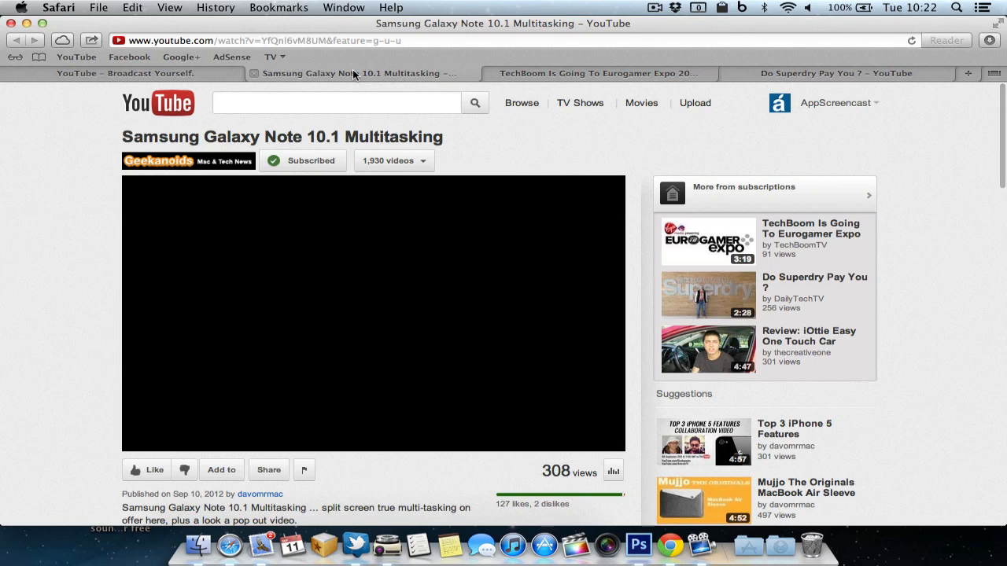
- Create a private playlist named 'AppleTV' and add the Samsung Galaxy Note 10.1 Multitasking video
scroll("down", 3)
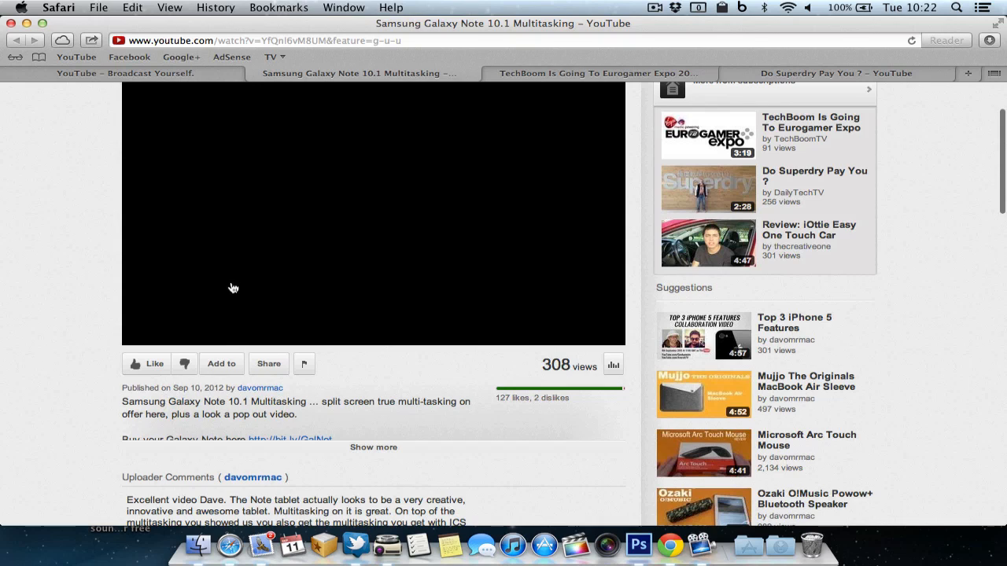
left_click(221, 364)
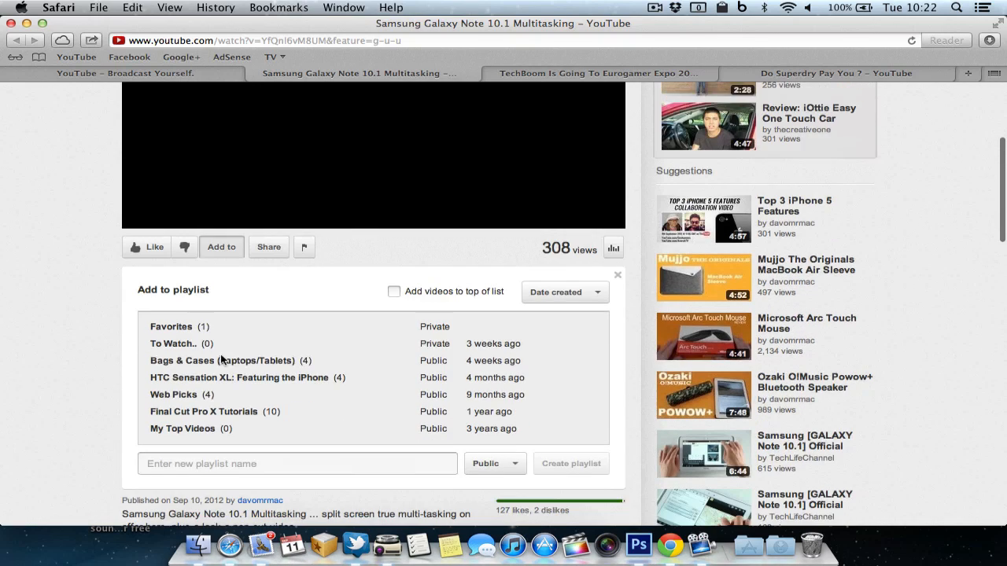
left_click(297, 457)
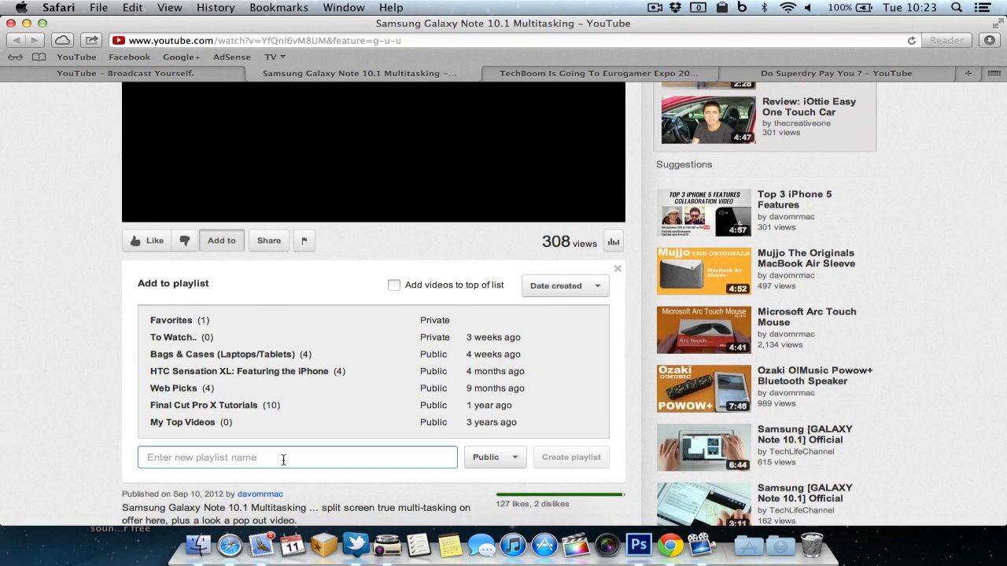
type("AppleT")
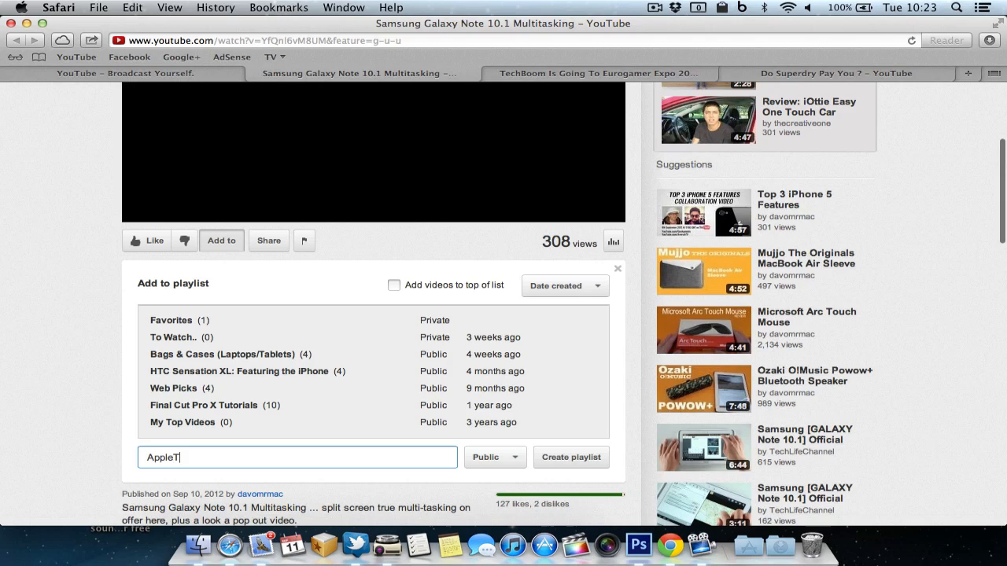
type("V")
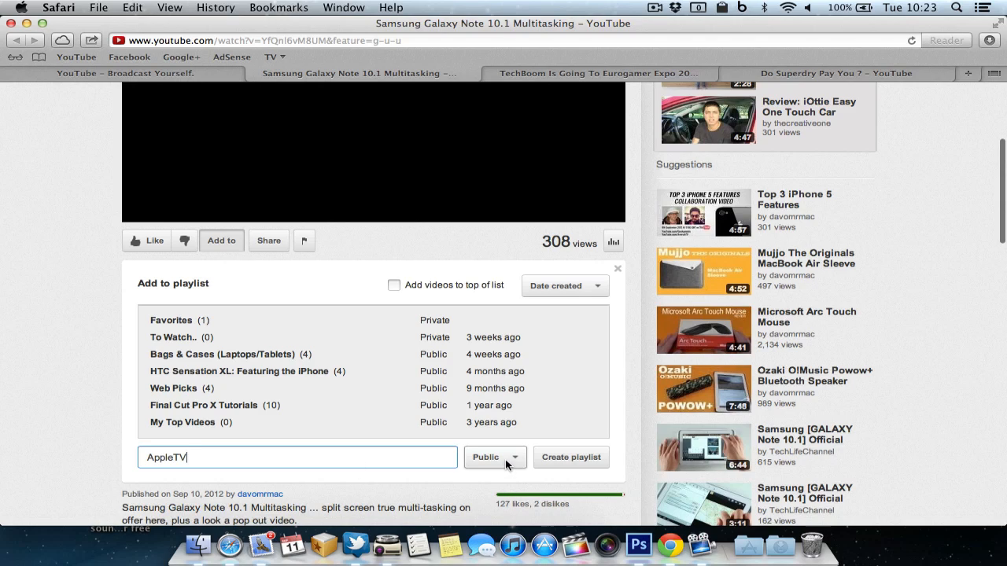
left_click(494, 457)
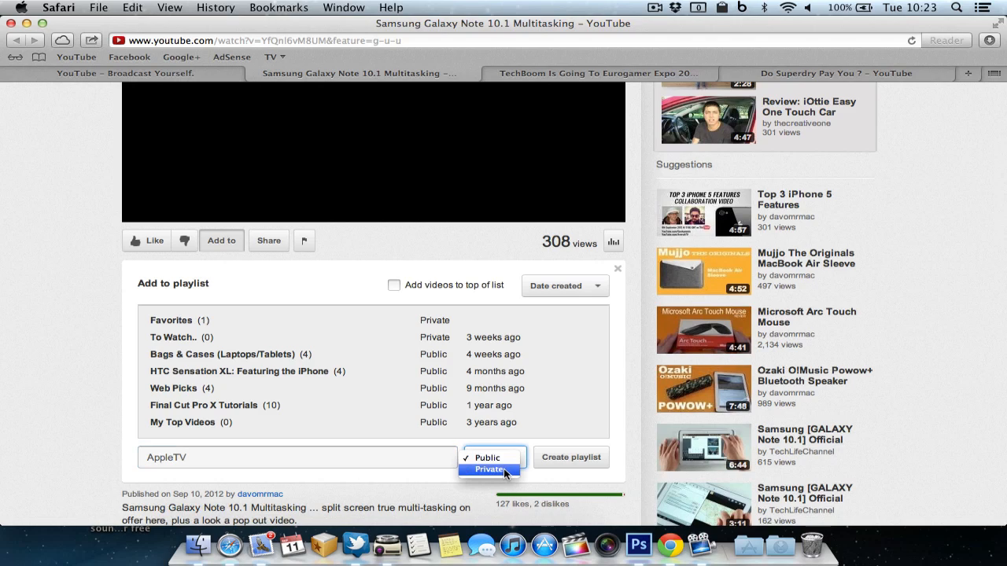
left_click(489, 470)
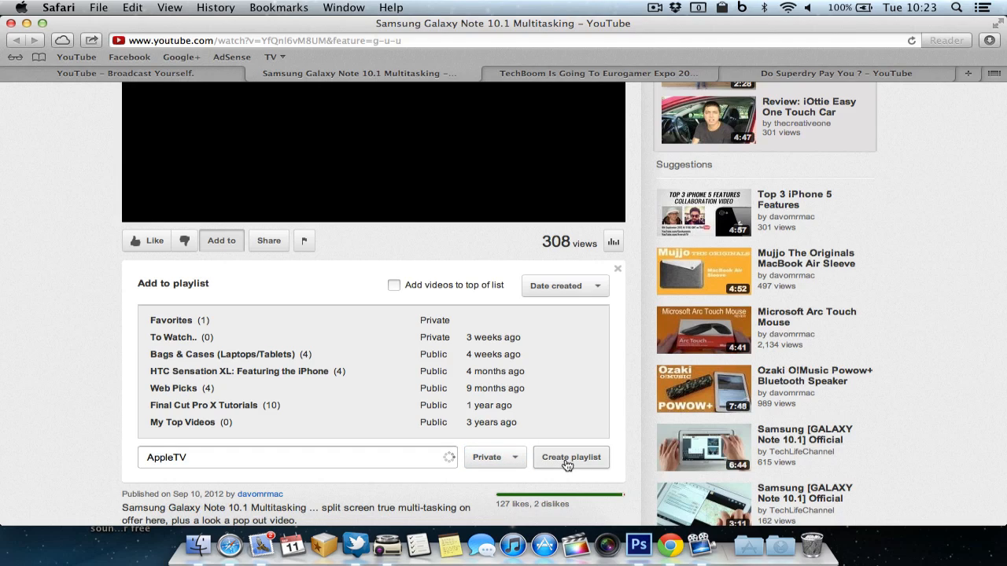
left_click(570, 457)
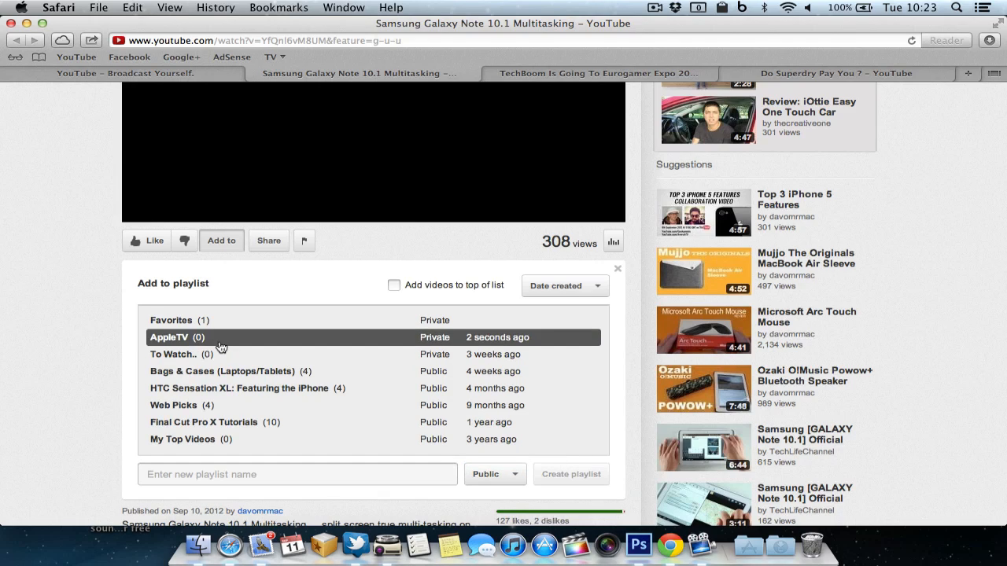
left_click(177, 337)
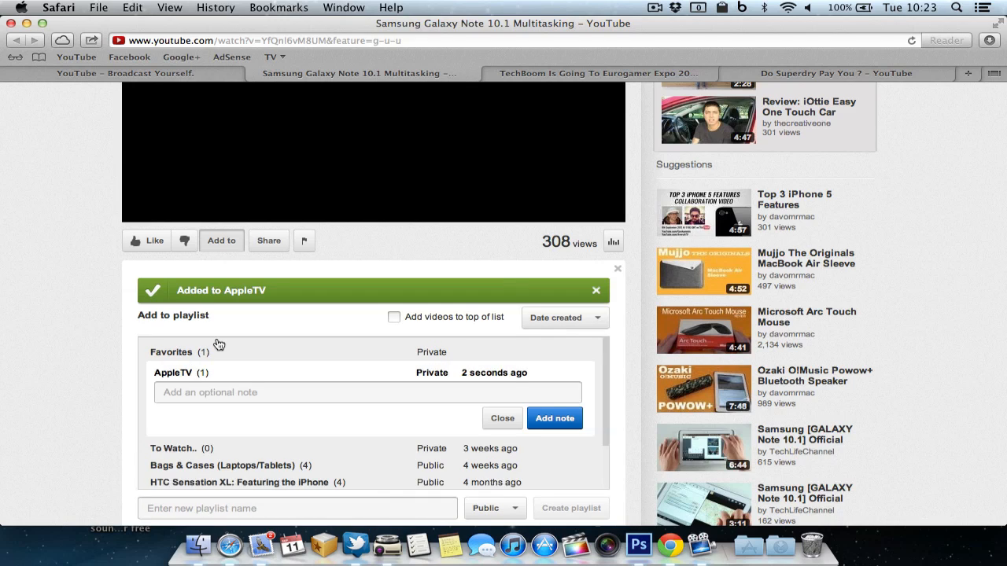
left_click(597, 74)
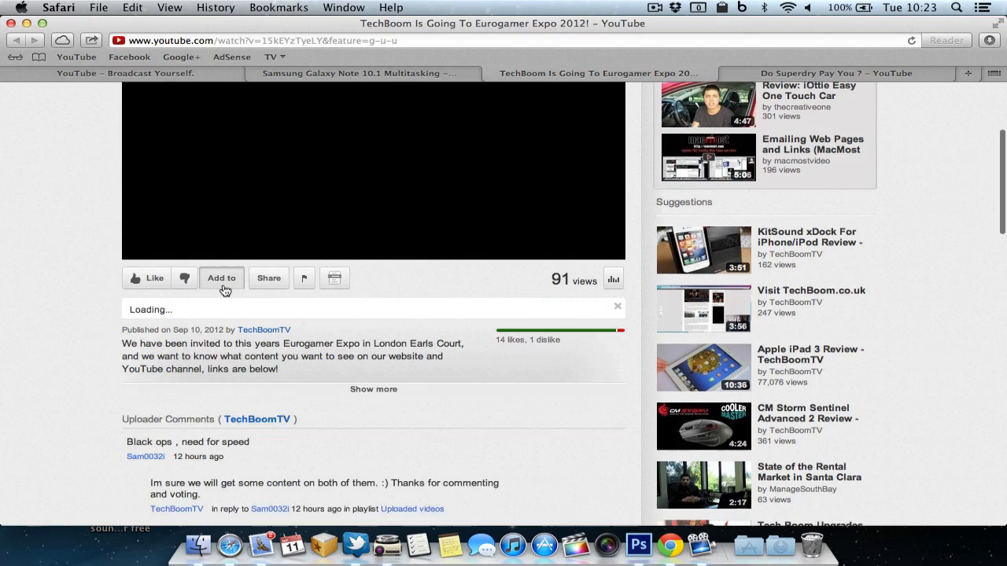
- Add the TechBoom and Superdry videos to the AppleTV playlist
left_click(221, 277)
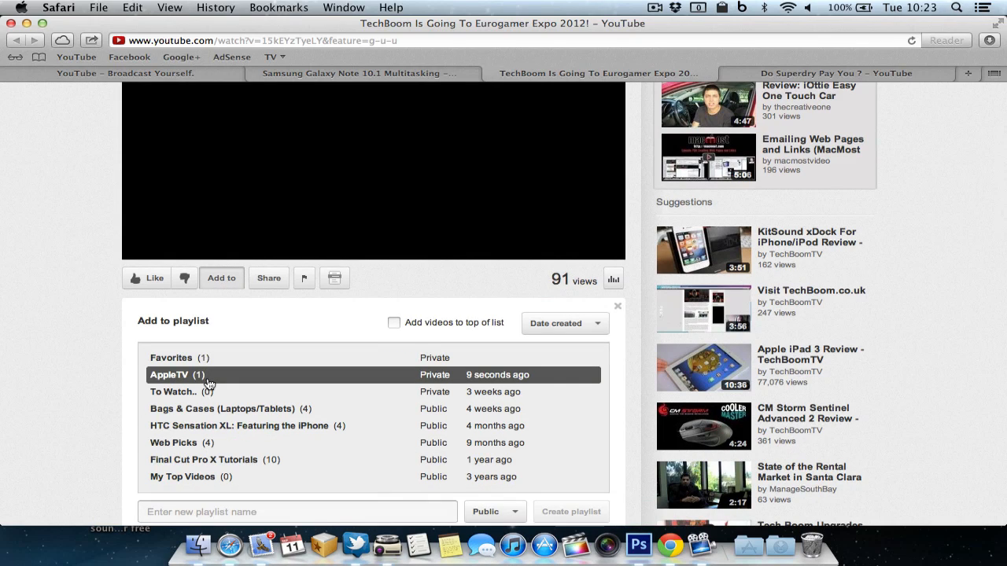
left_click(169, 375)
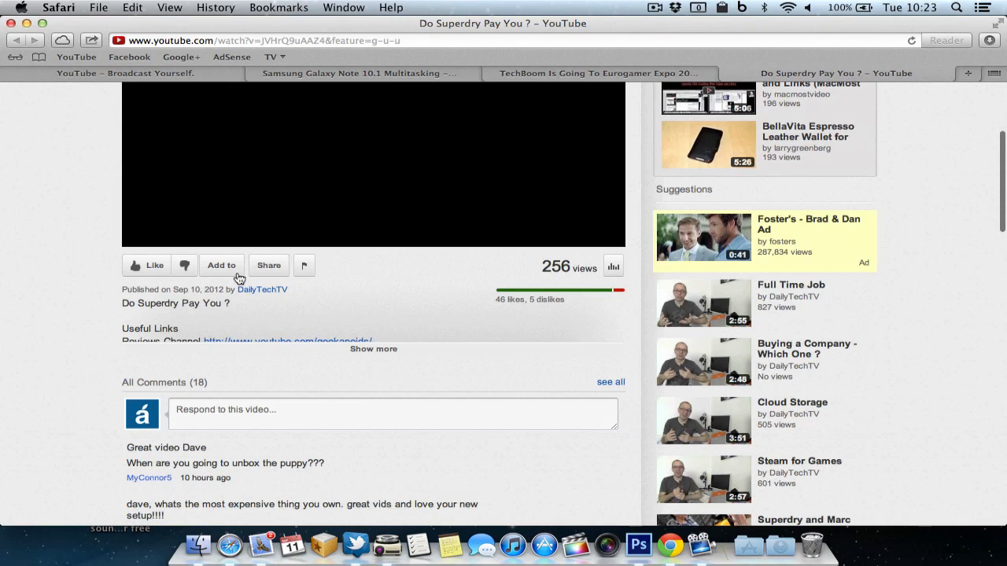
left_click(221, 265)
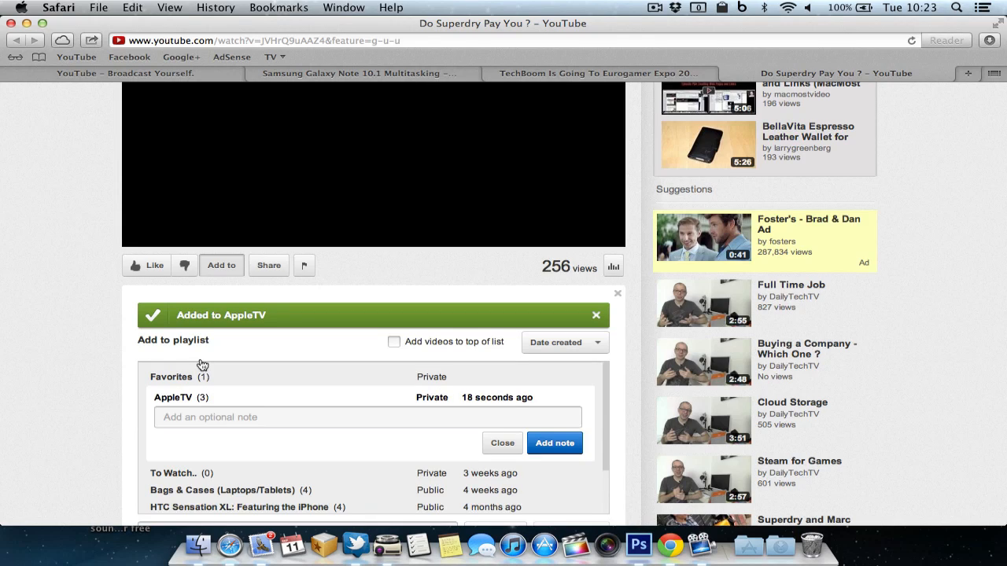
mouse_move(625, 140)
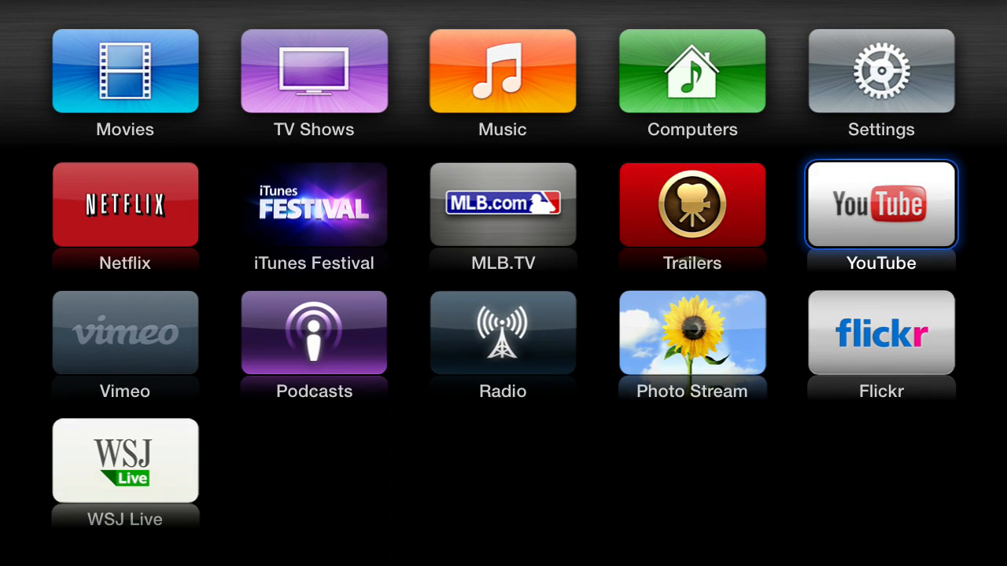
- In YouTube on the Apple TV, open the AppleTV playlist from Playlists
left_click(881, 205)
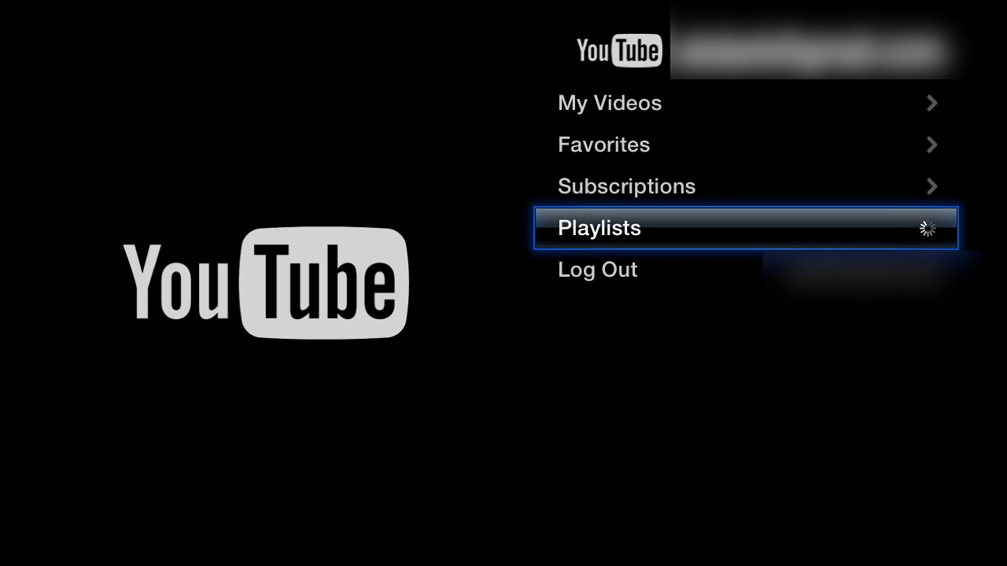
left_click(743, 228)
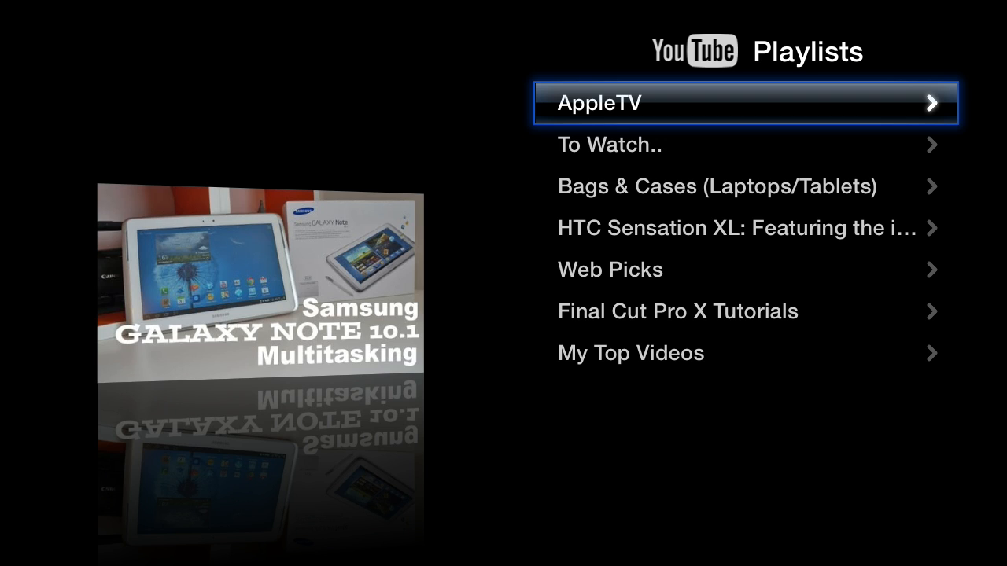
left_click(744, 103)
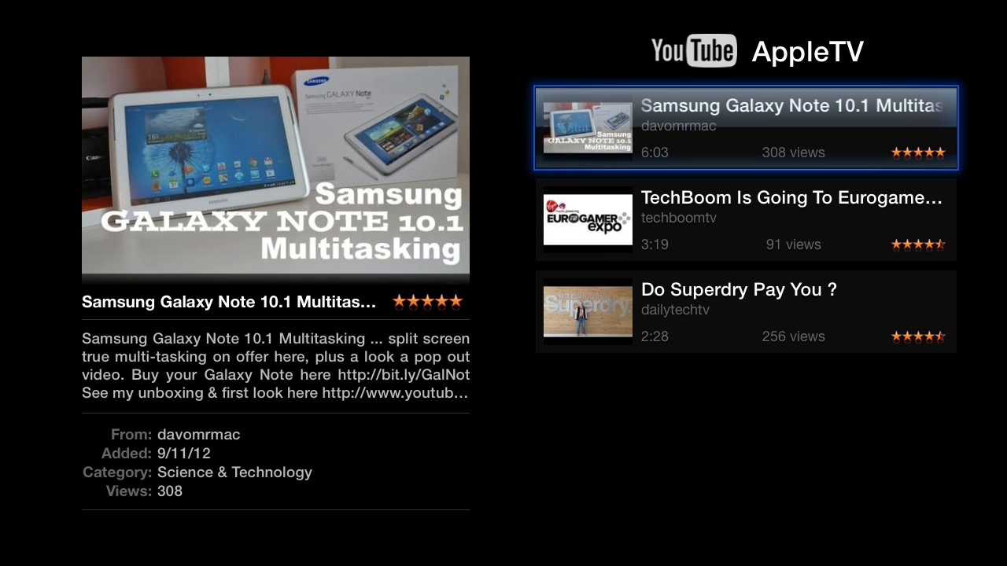